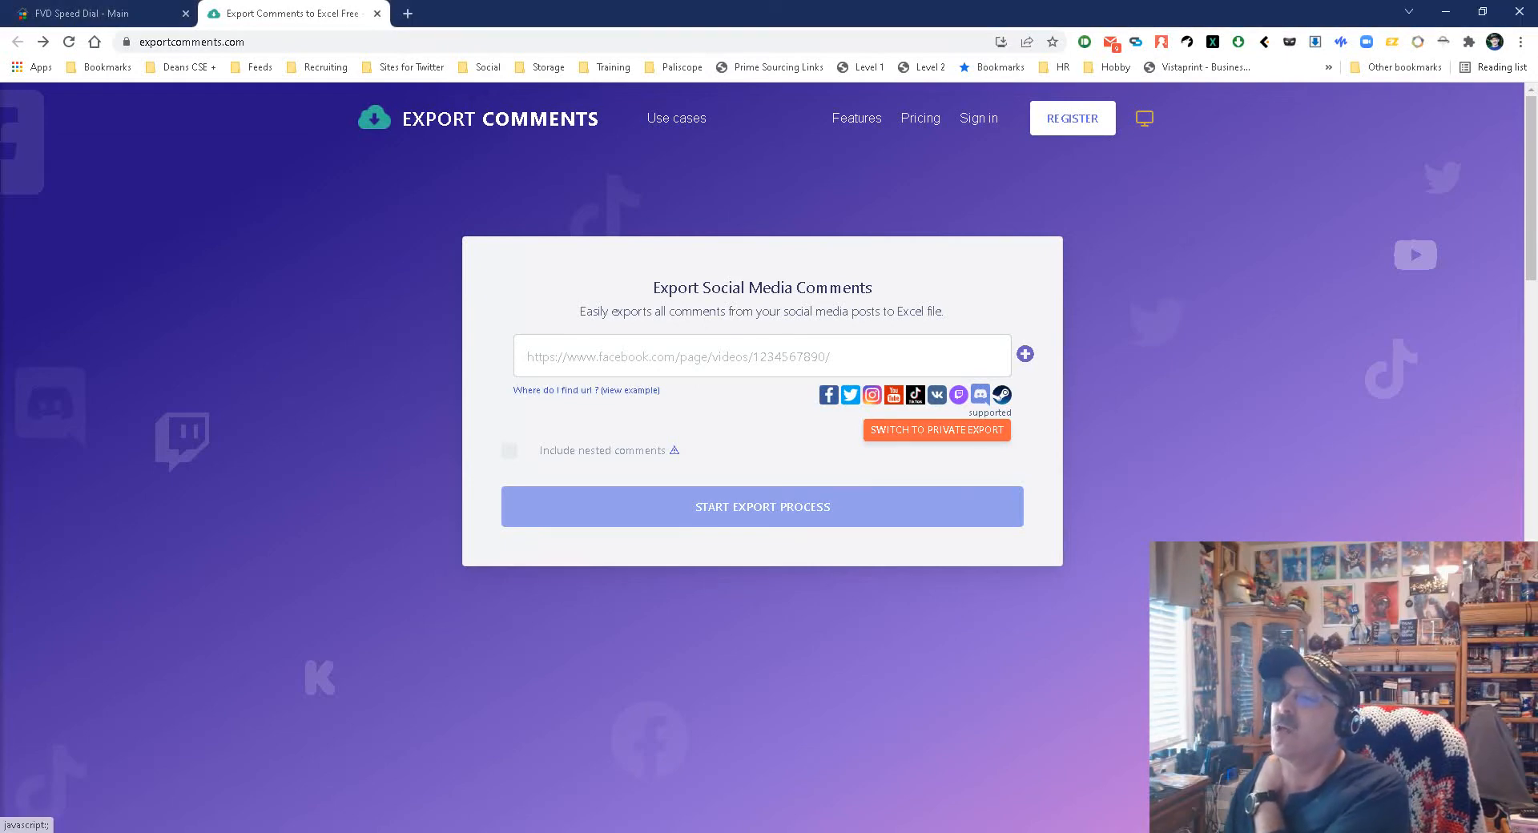
# Review the Pricing page, scrolling through the Free through Business plan cards
pyautogui.click(585, 389)
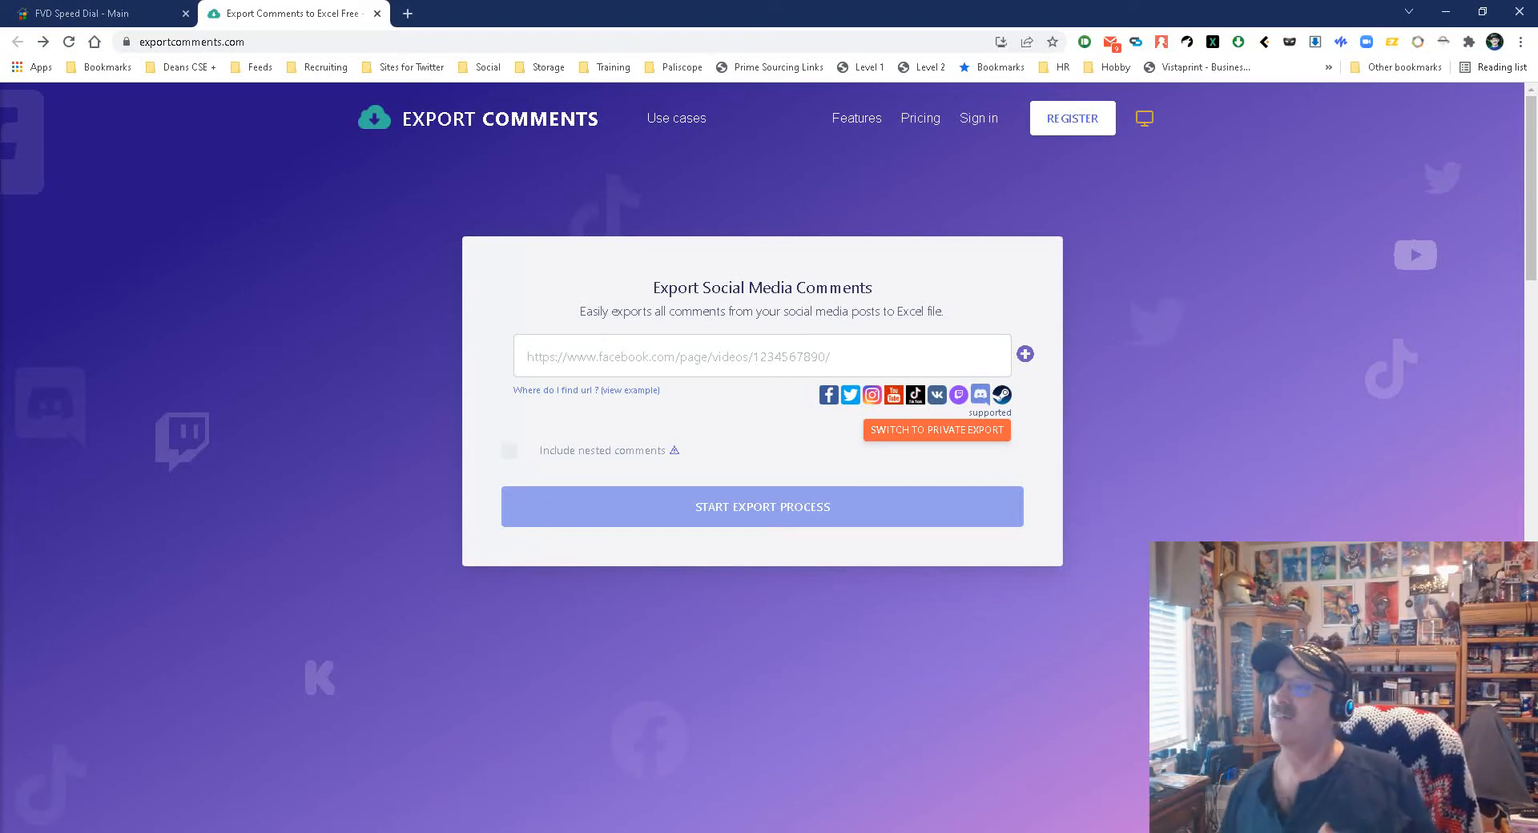
pyautogui.click(919, 117)
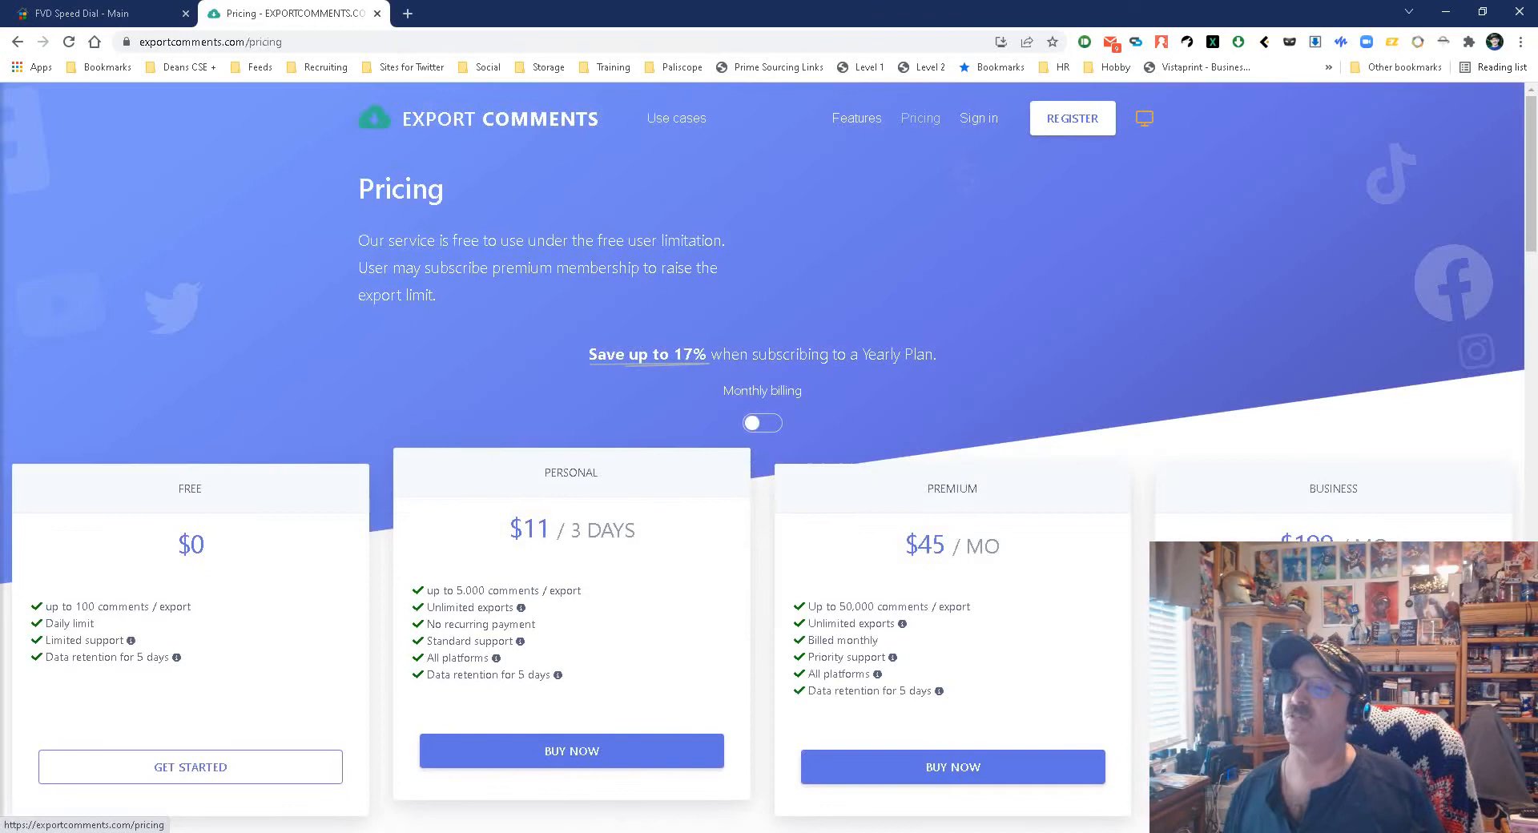
pyautogui.scroll(-3)
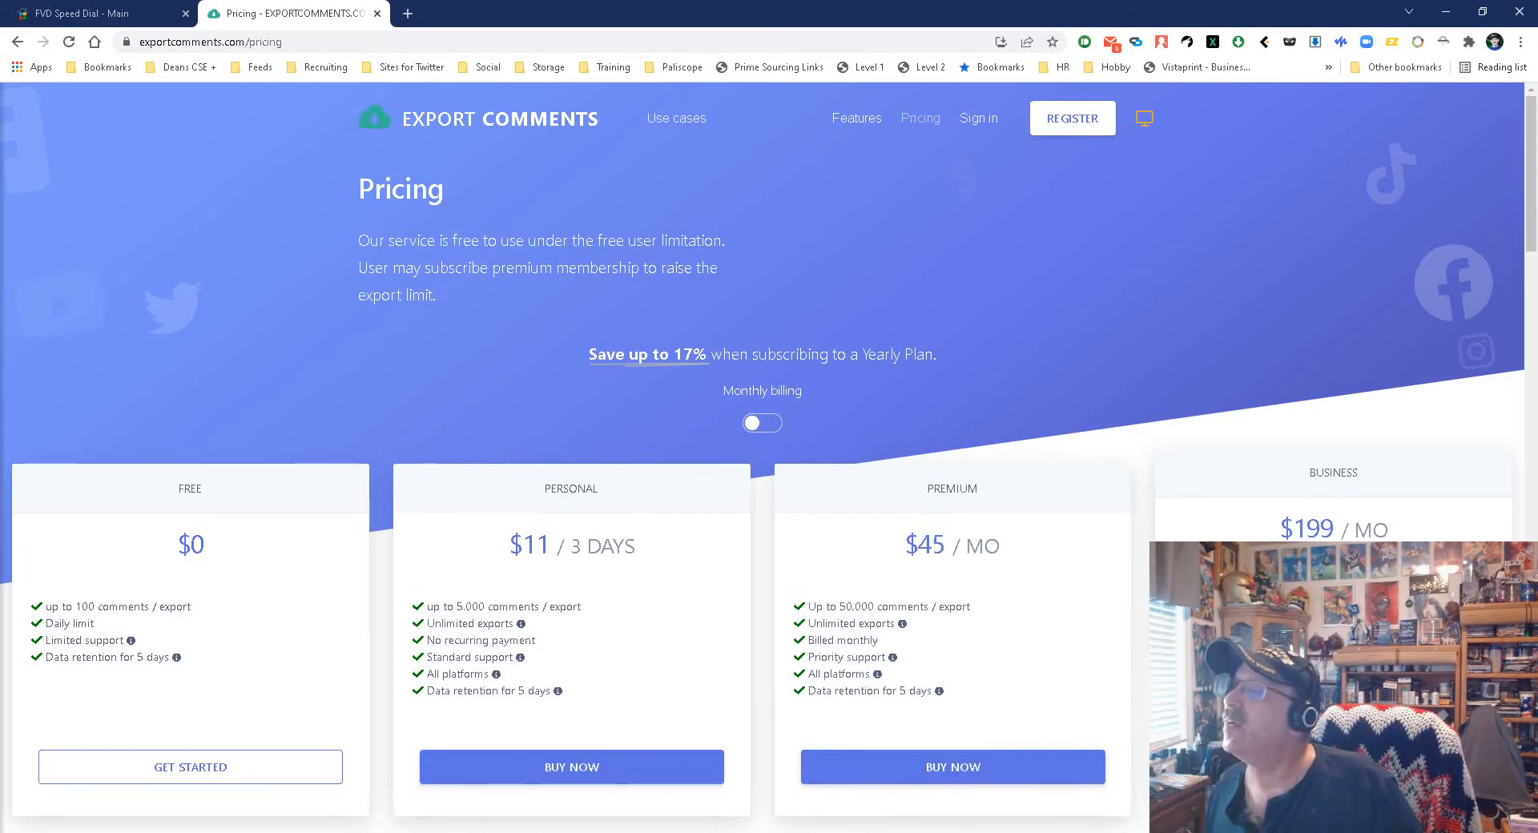
pyautogui.scroll(-3)
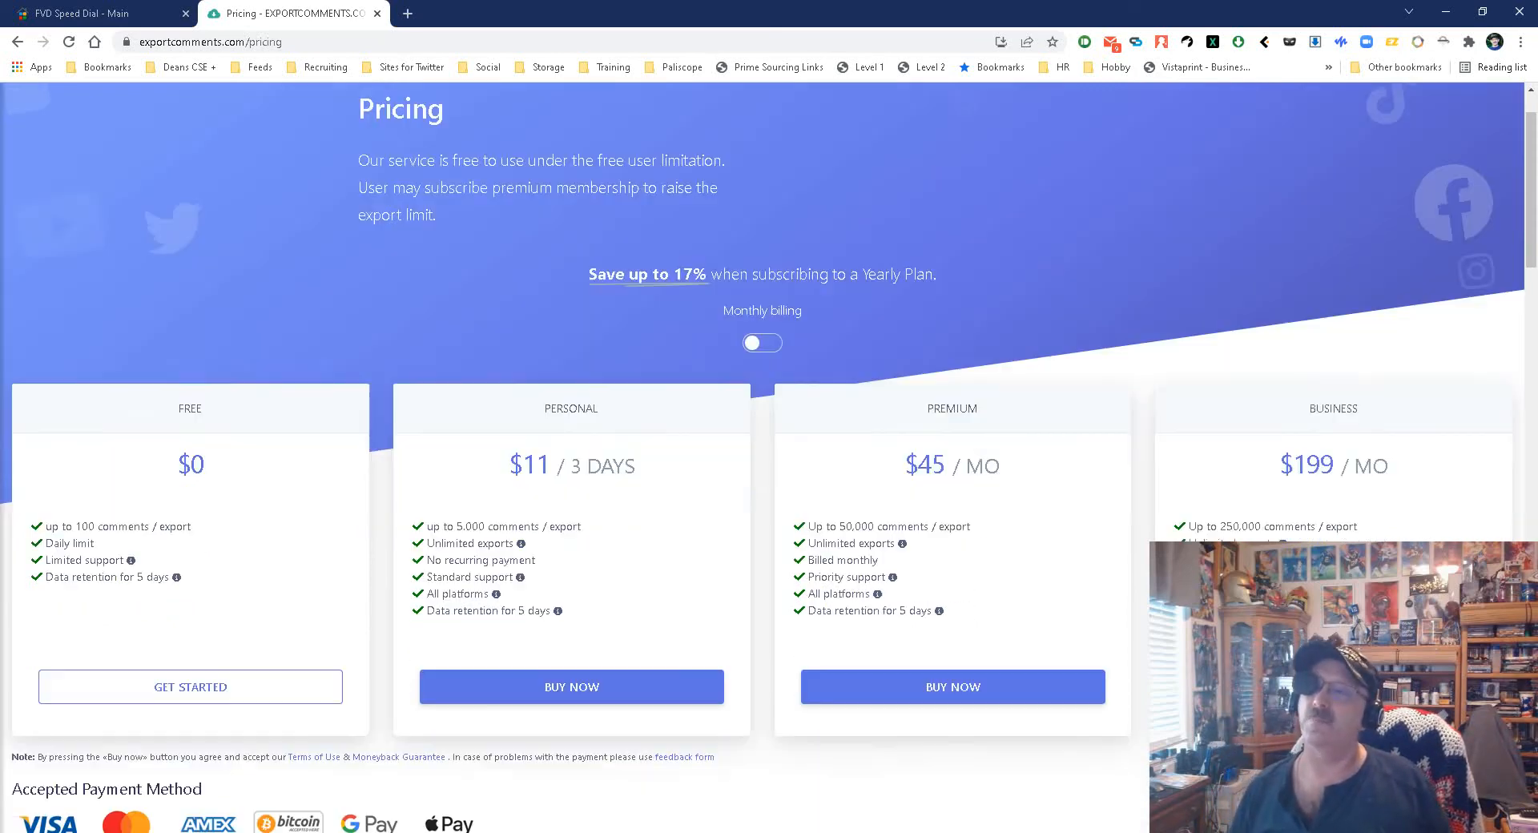
pyautogui.scroll(3)
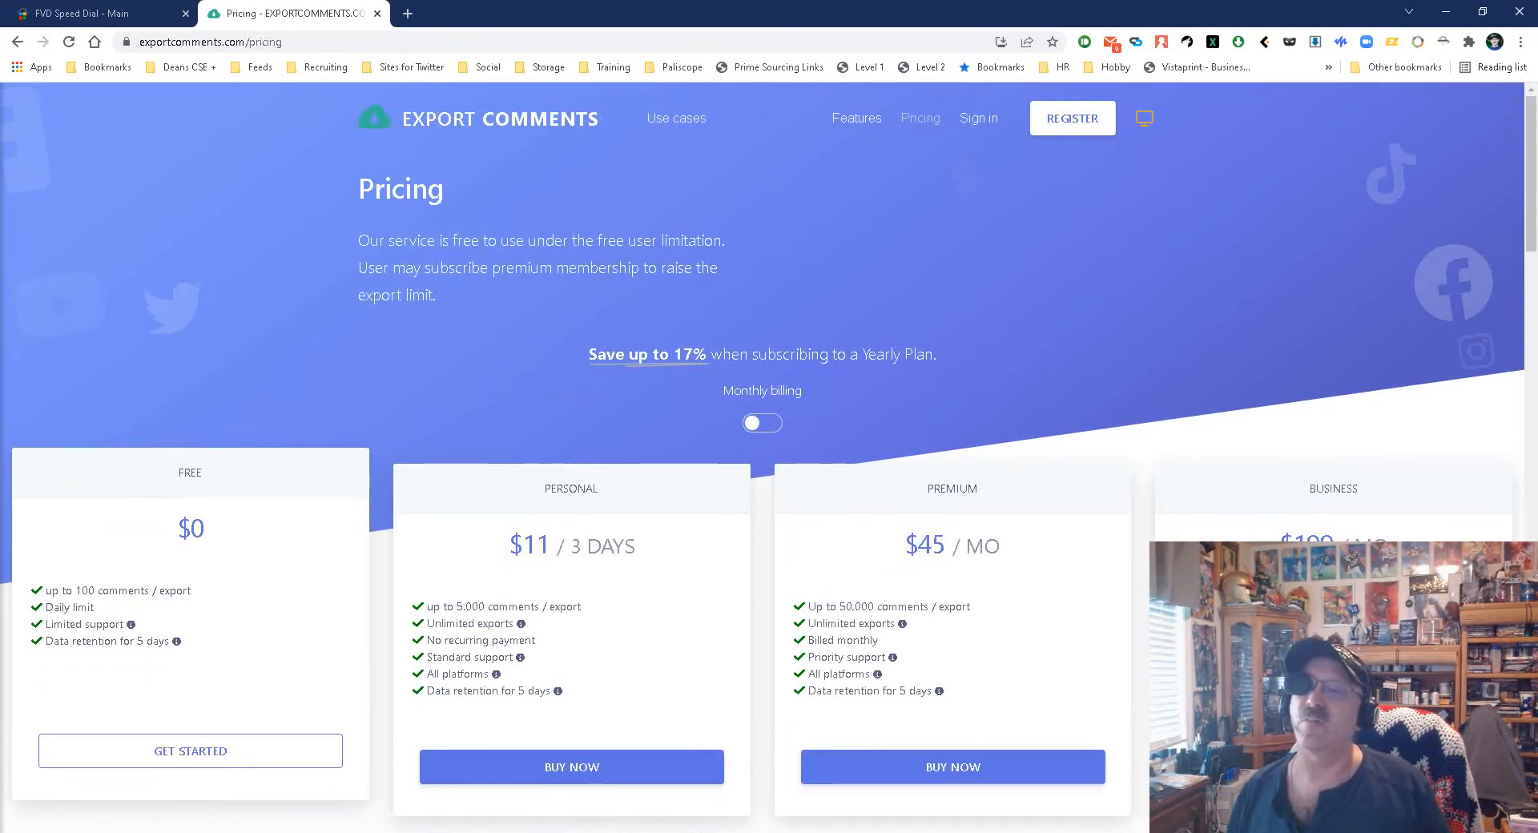
# Leave Export Comments for the browser's Apps page via the bookmarks bar
pyautogui.click(41, 67)
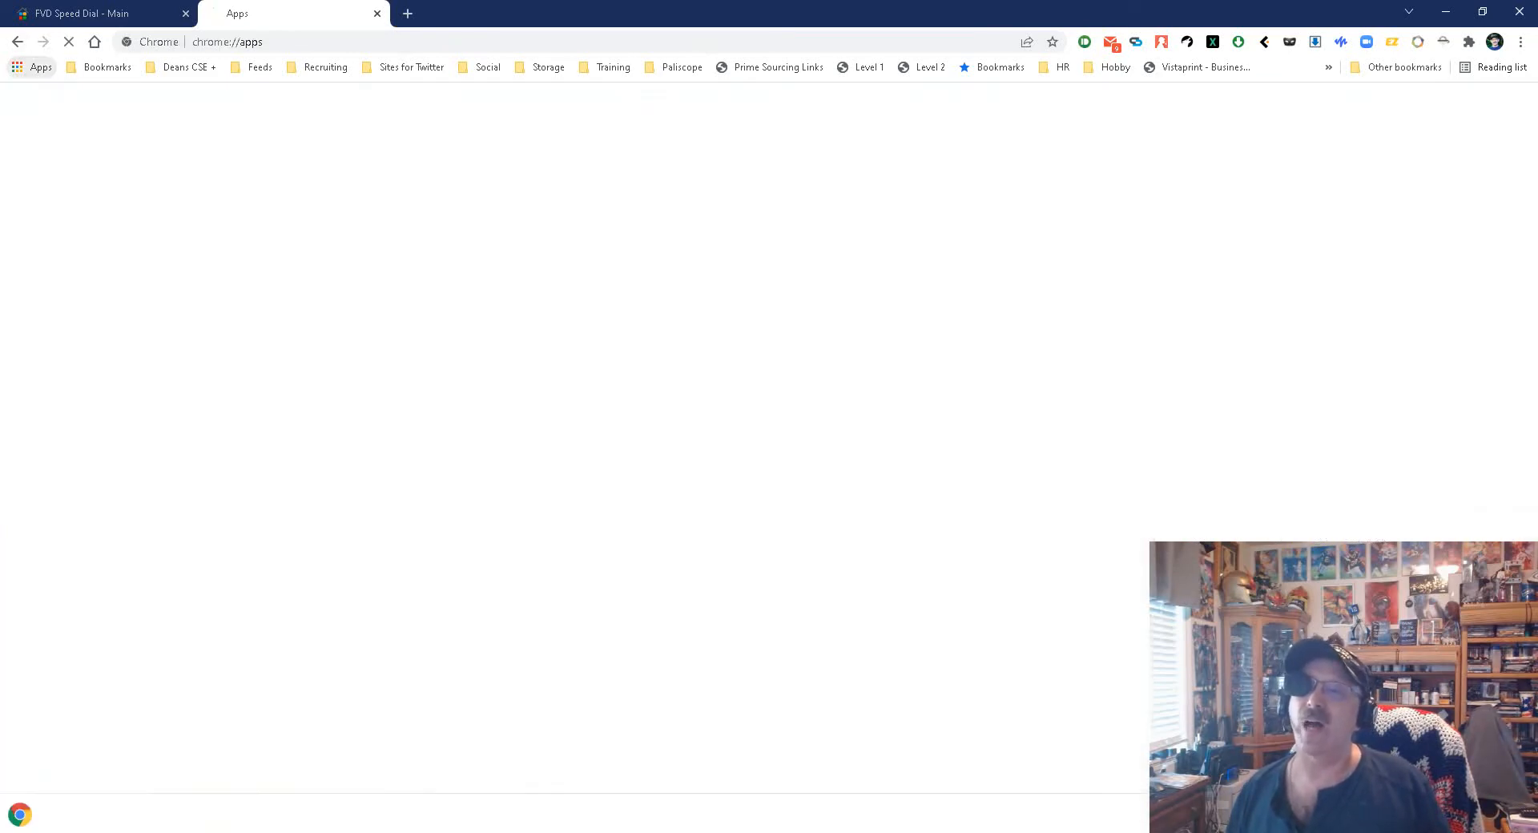